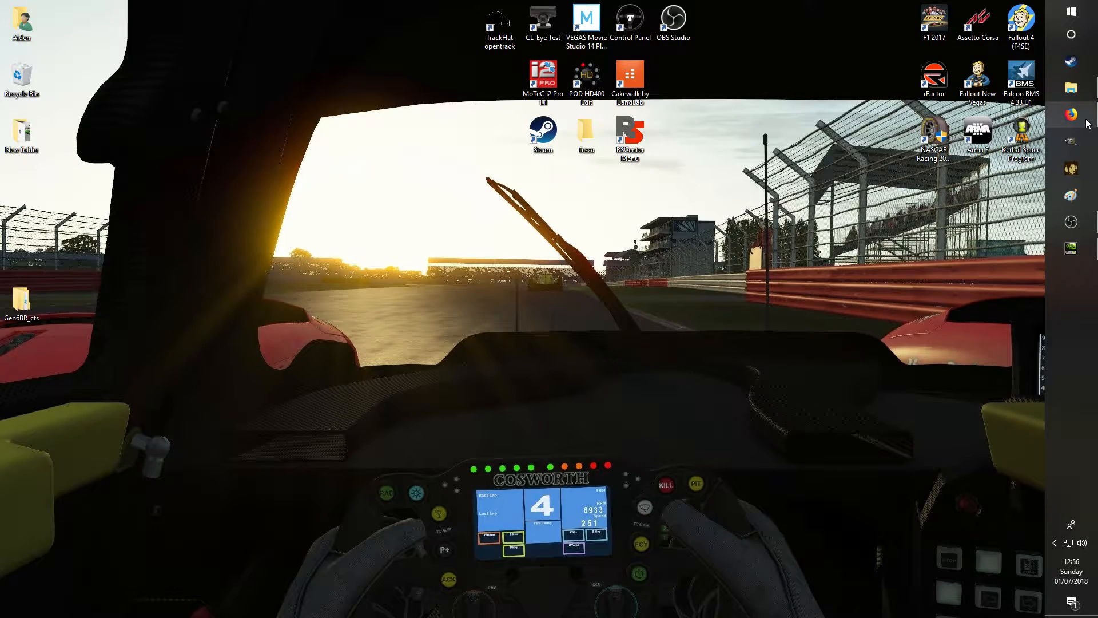
- Bring Firefox forward and browse the NR2003 Utilities/Downloads page toward the No-CD patch thread
click(1069, 115)
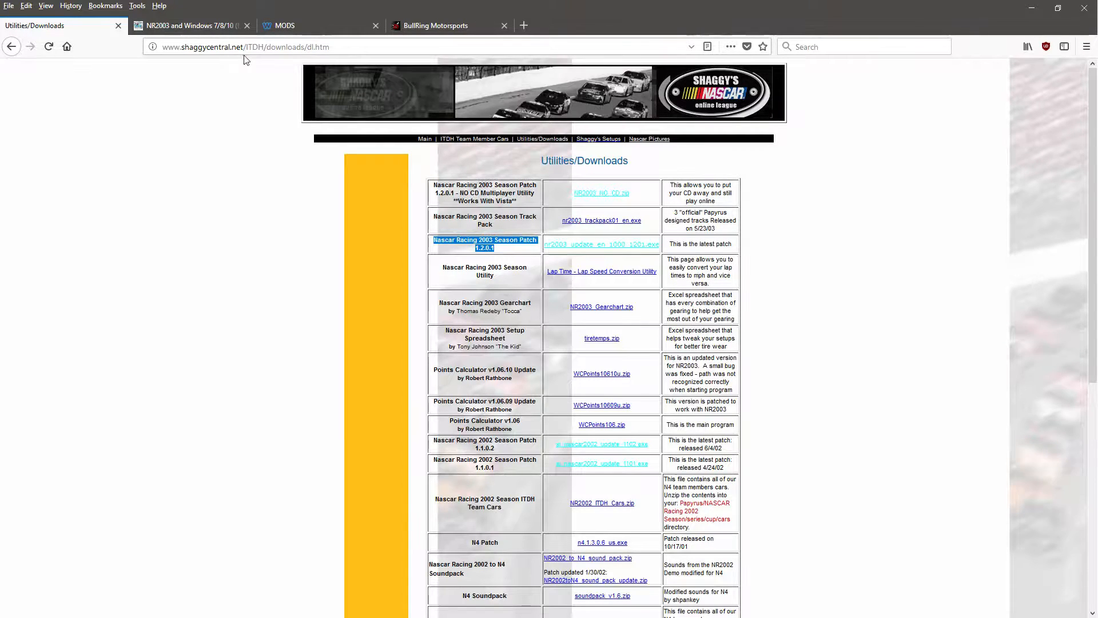
scroll(down, 3)
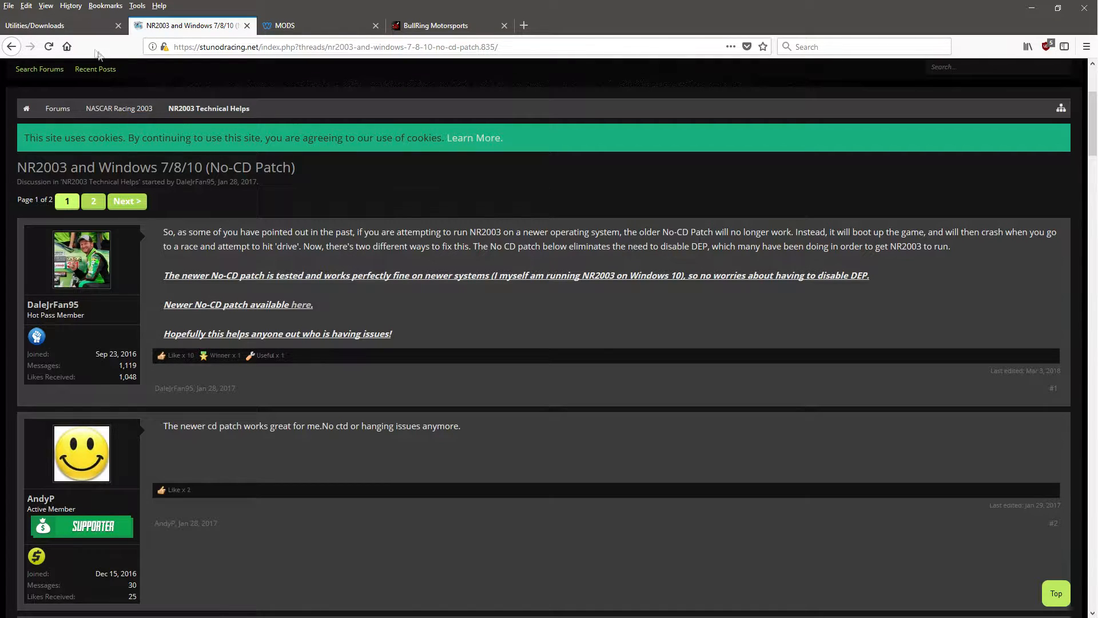
- Close the downloads and No-CD patch tabs, leaving the BullRing Motorsports page showing
click(42, 25)
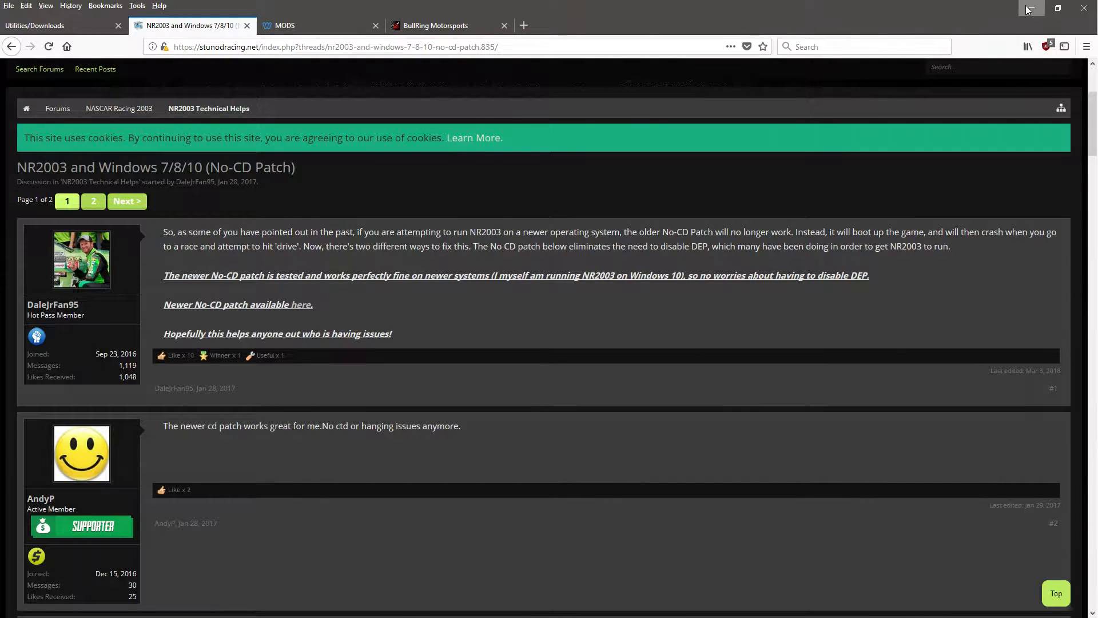
click(1028, 8)
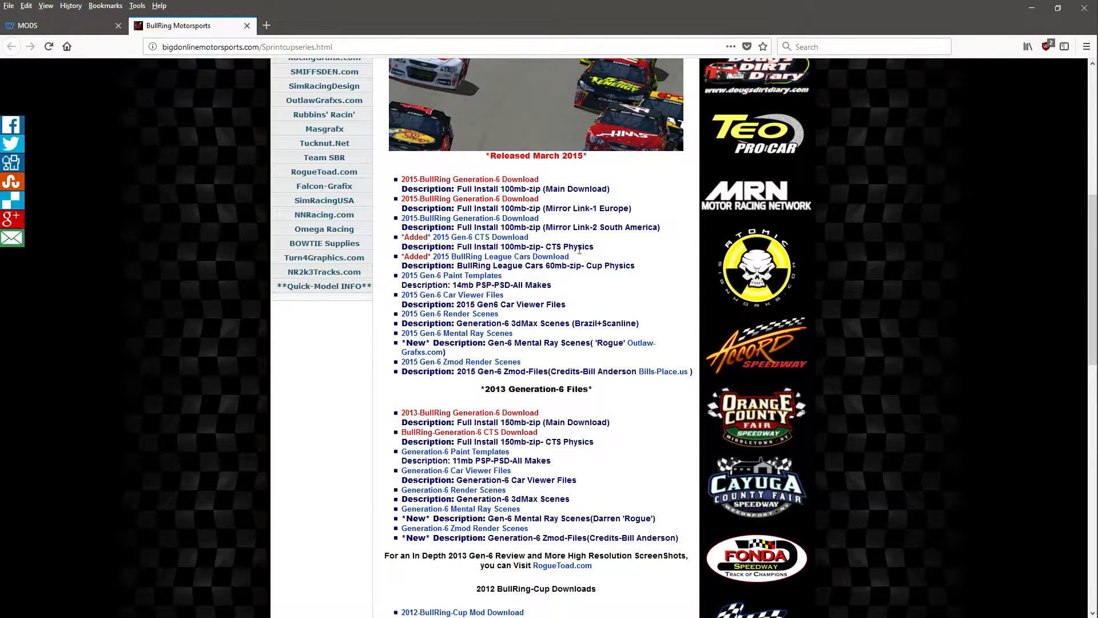
- Highlight the 2015 Gen-6 CTS Physics full-install download description on the BullRing page
double_click(568, 247)
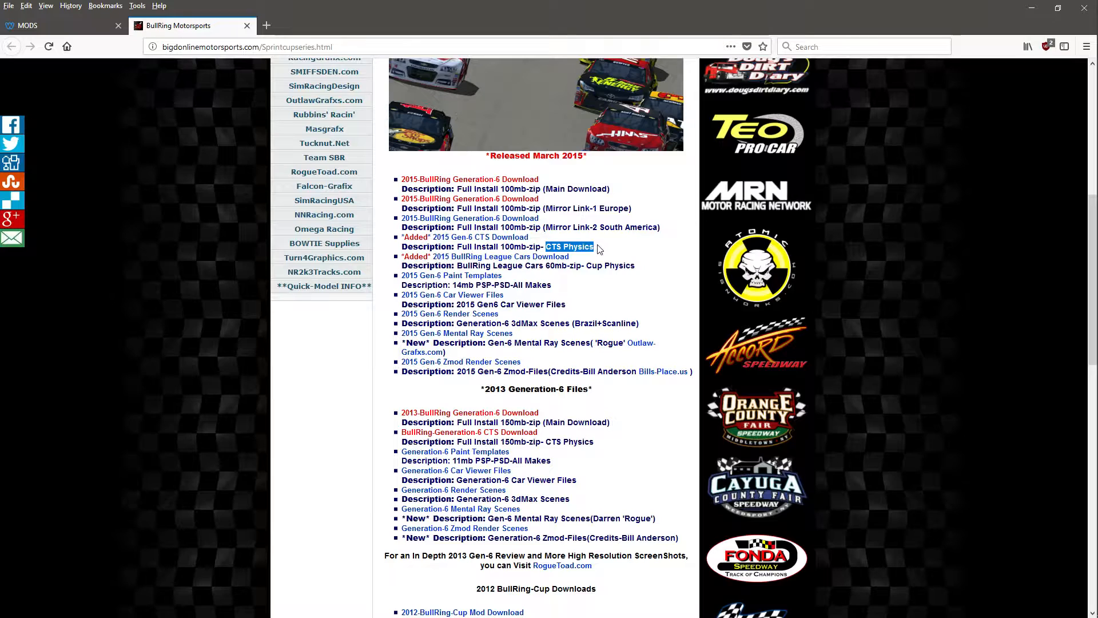
mouse_move(604, 247)
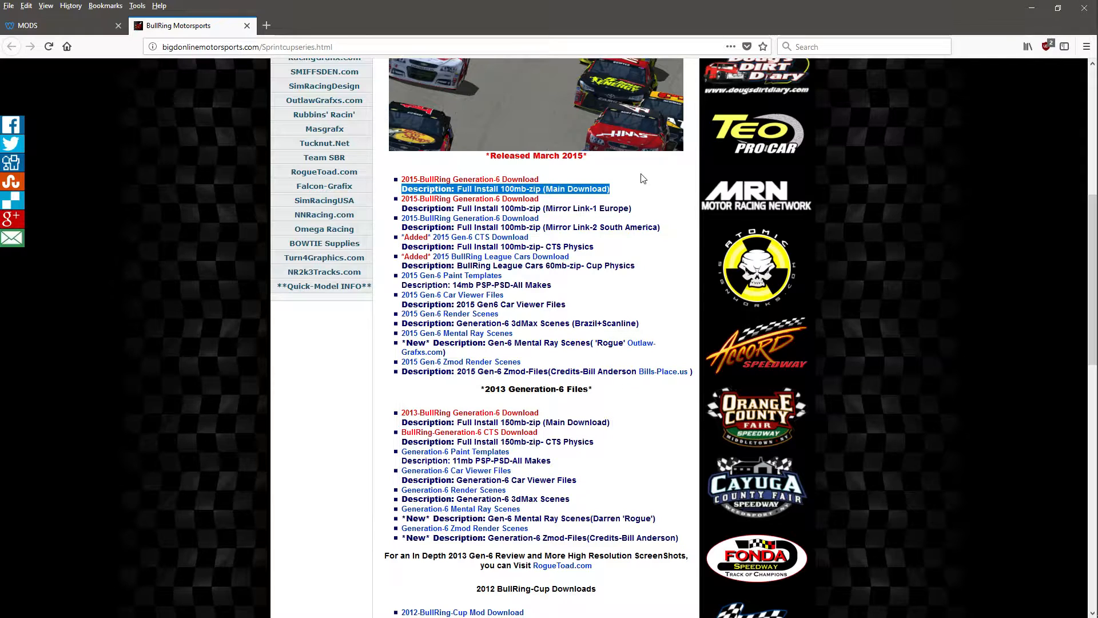
mouse_move(972, 6)
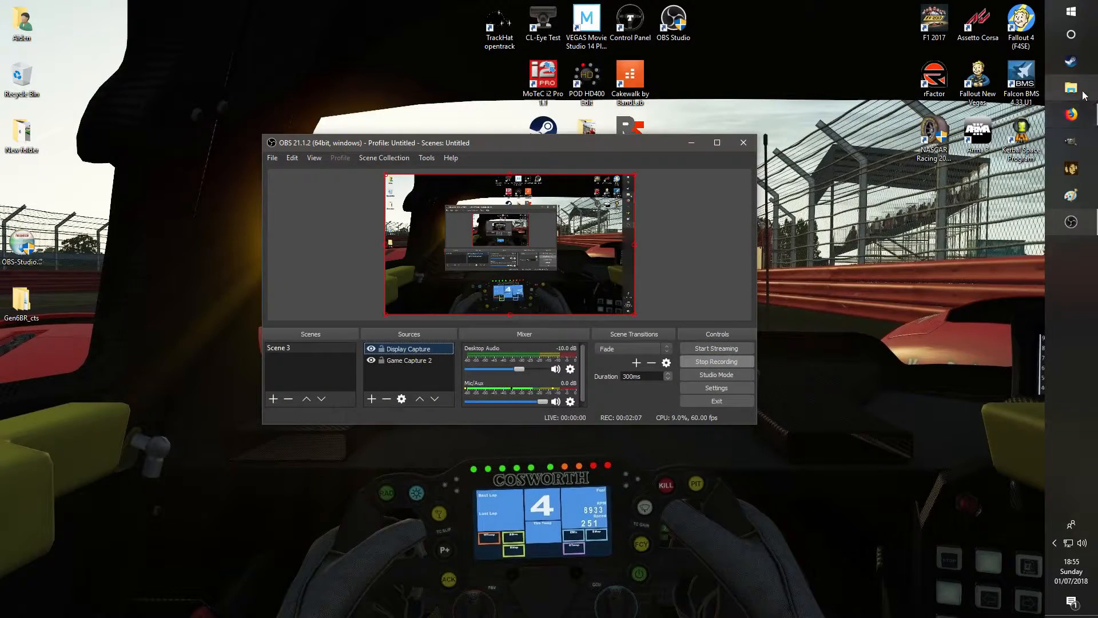
- Browse to D:\Papyrus\NASCAR Racing 2003 Season in File Explorer
click(1071, 87)
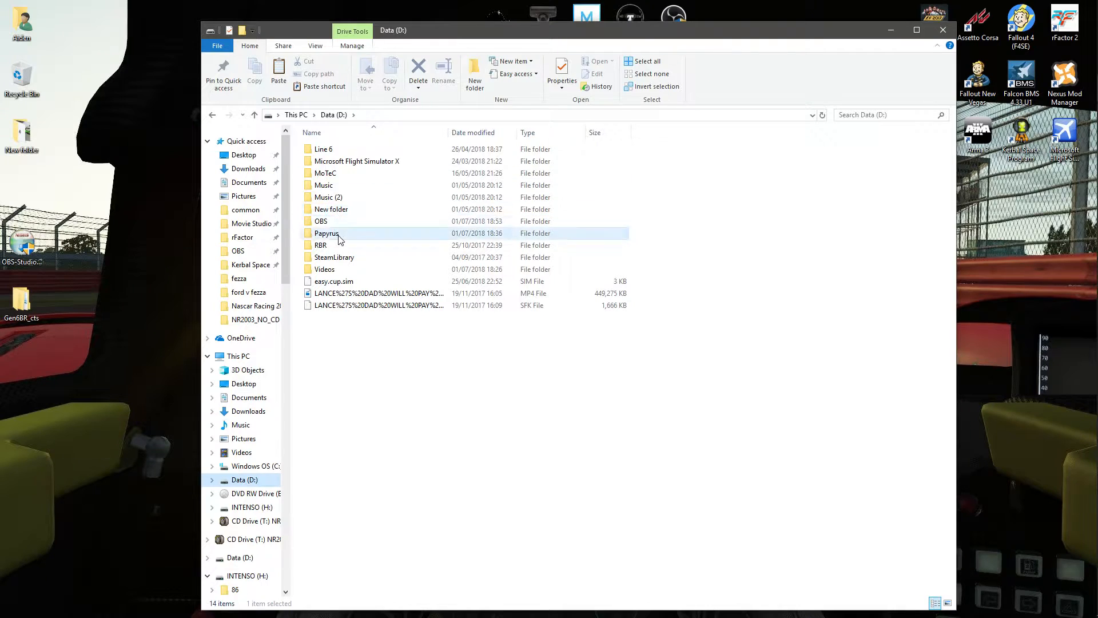
double_click(327, 232)
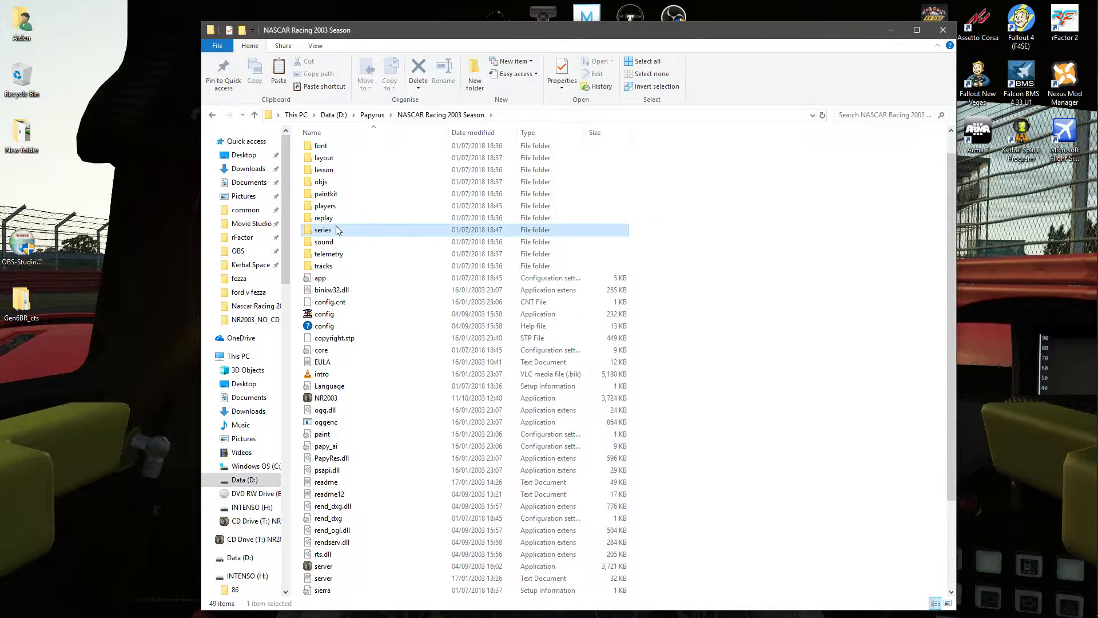
double_click(323, 230)
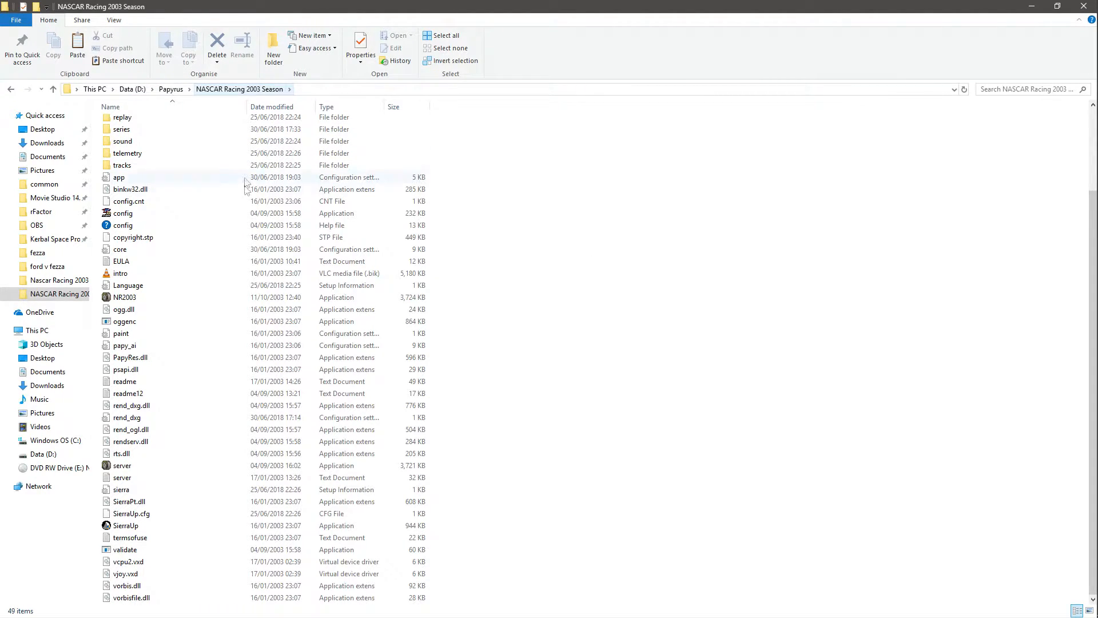
click(120, 249)
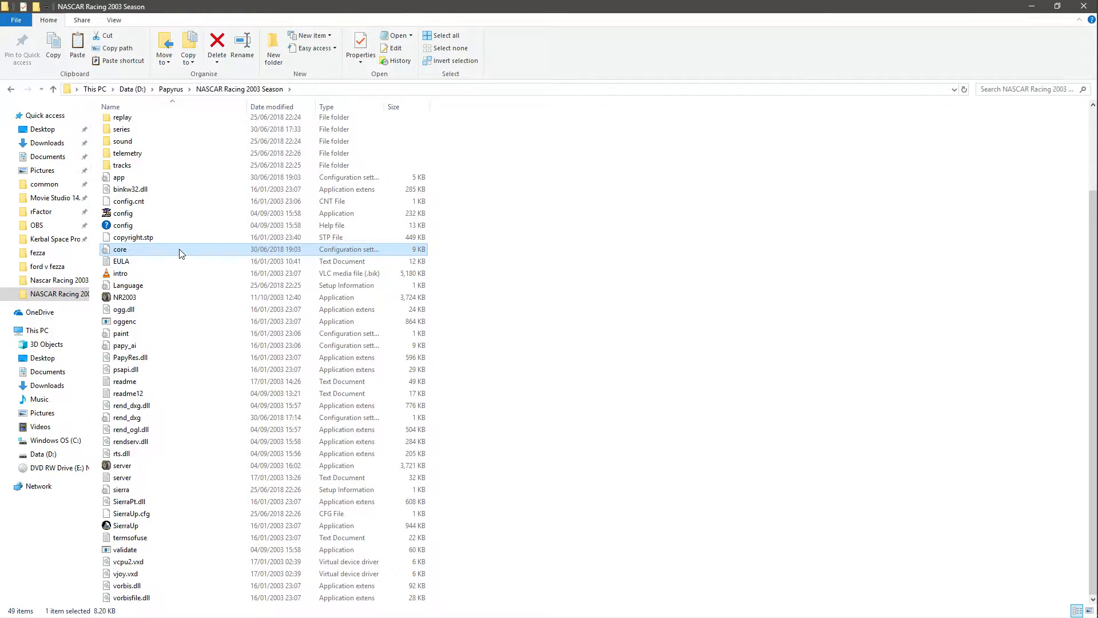
double_click(120, 250)
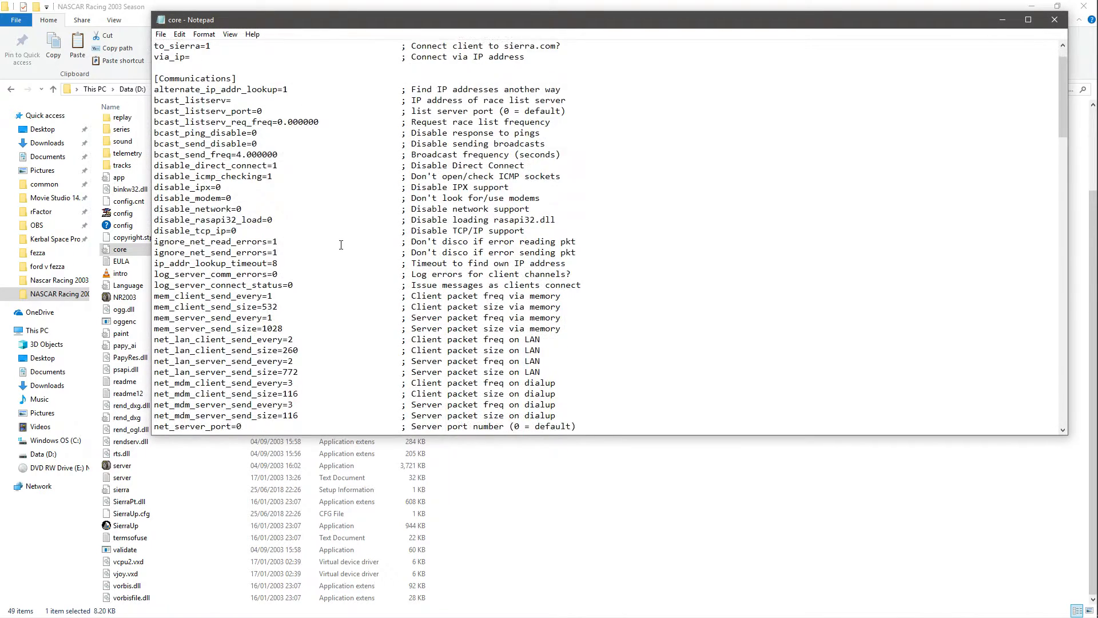
scroll(down, 3)
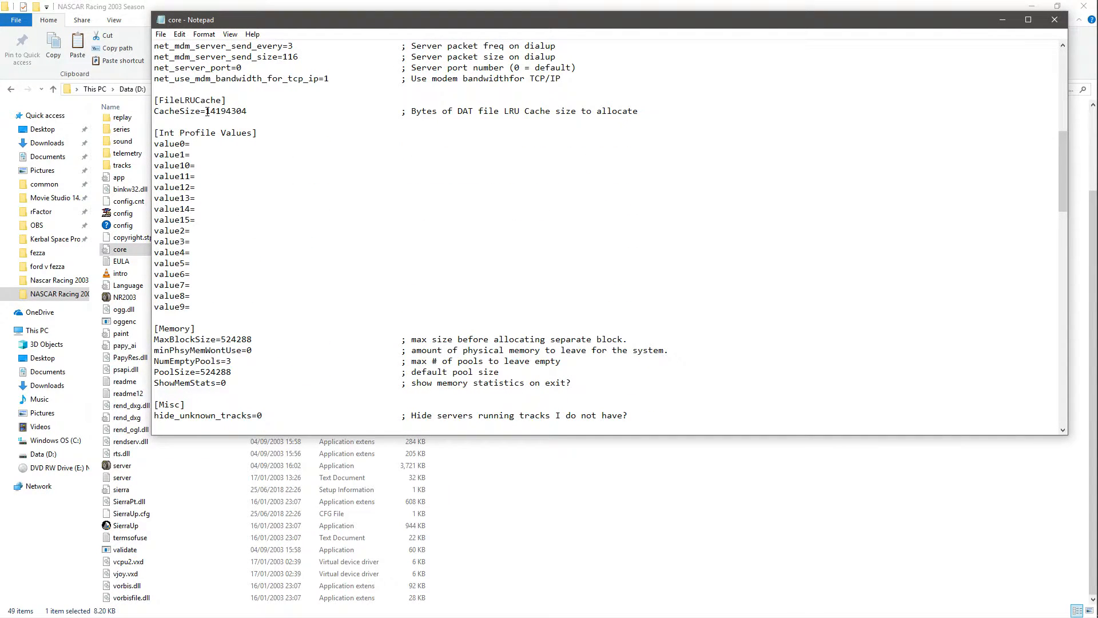
double_click(224, 111)
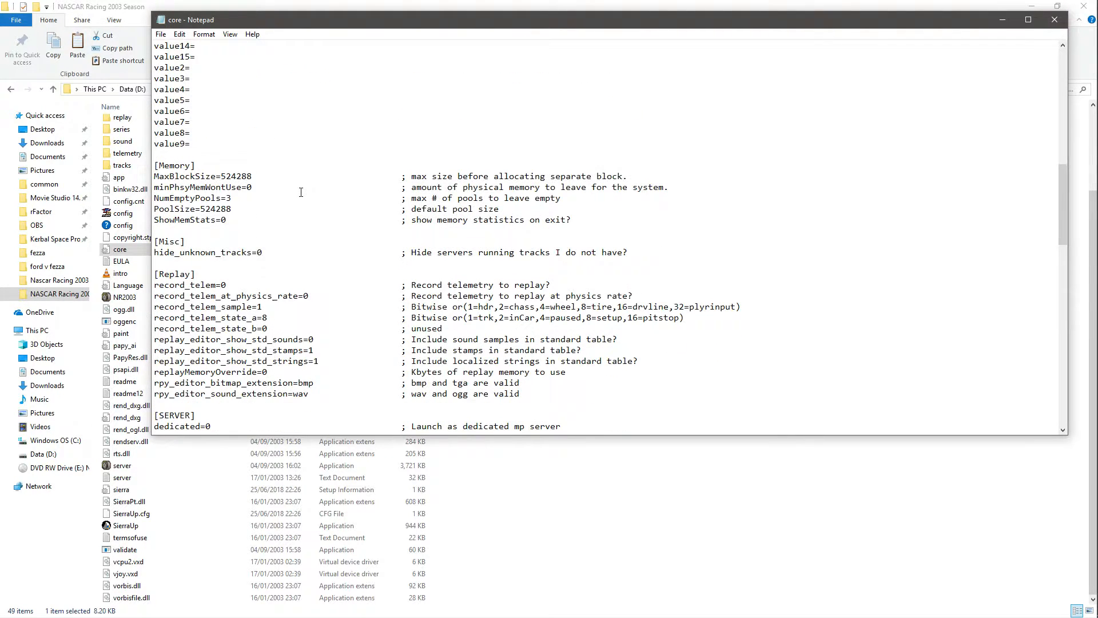
scroll(down, 3)
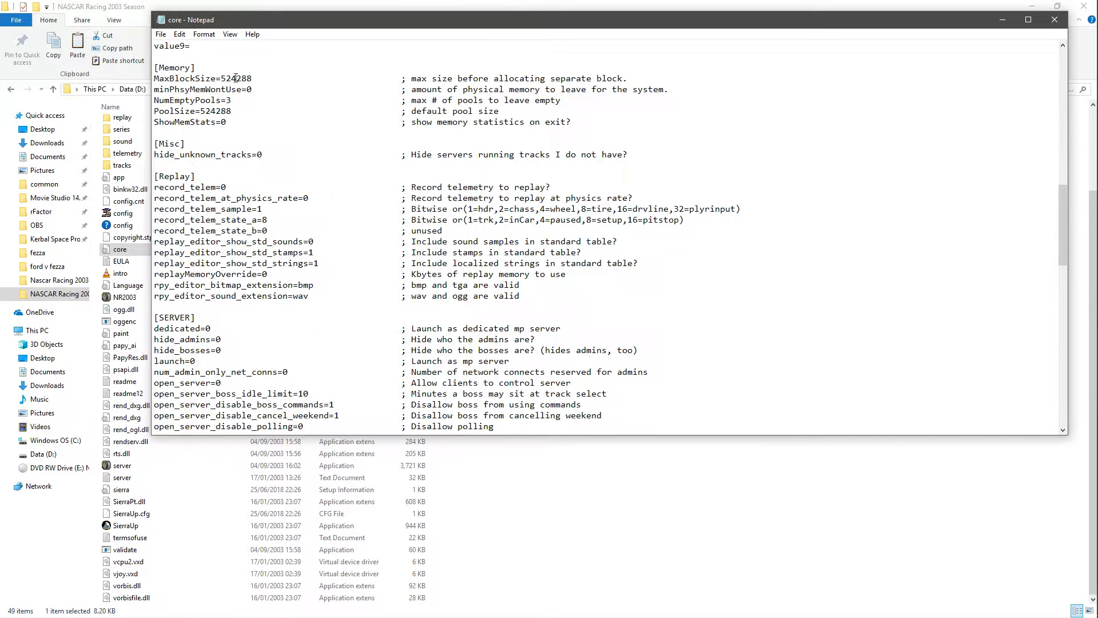
click(231, 100)
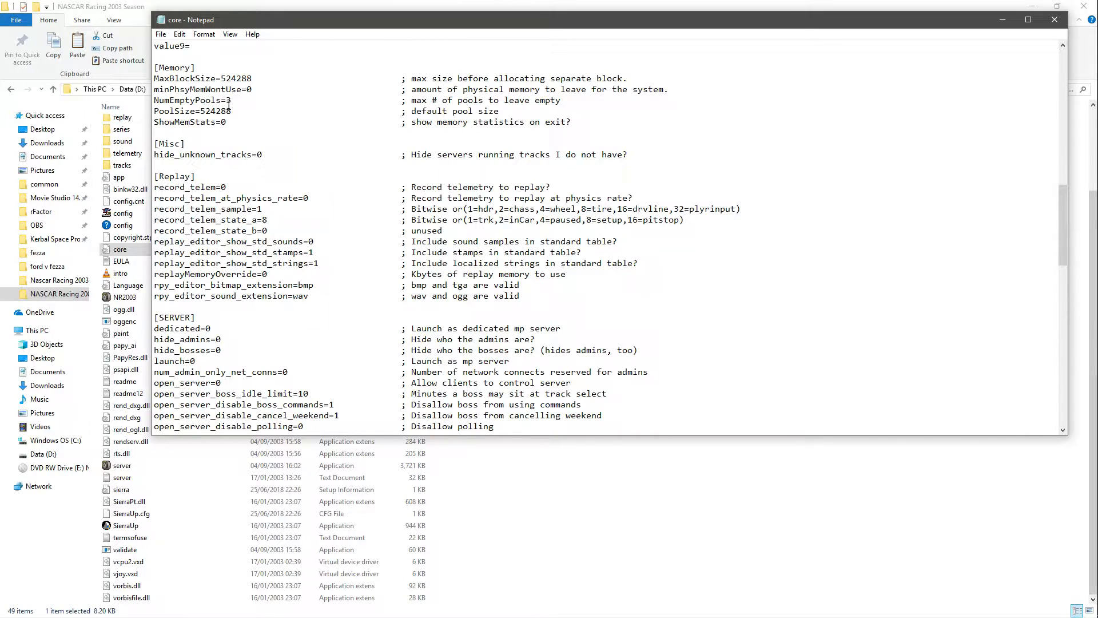
double_click(162, 77)
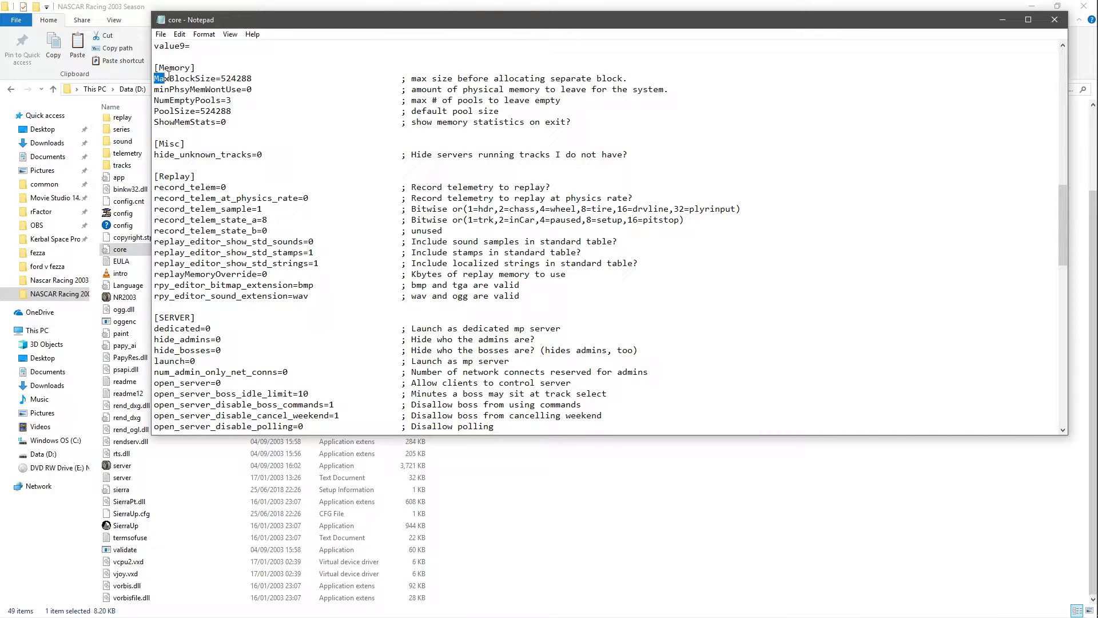
triple_click(204, 77)
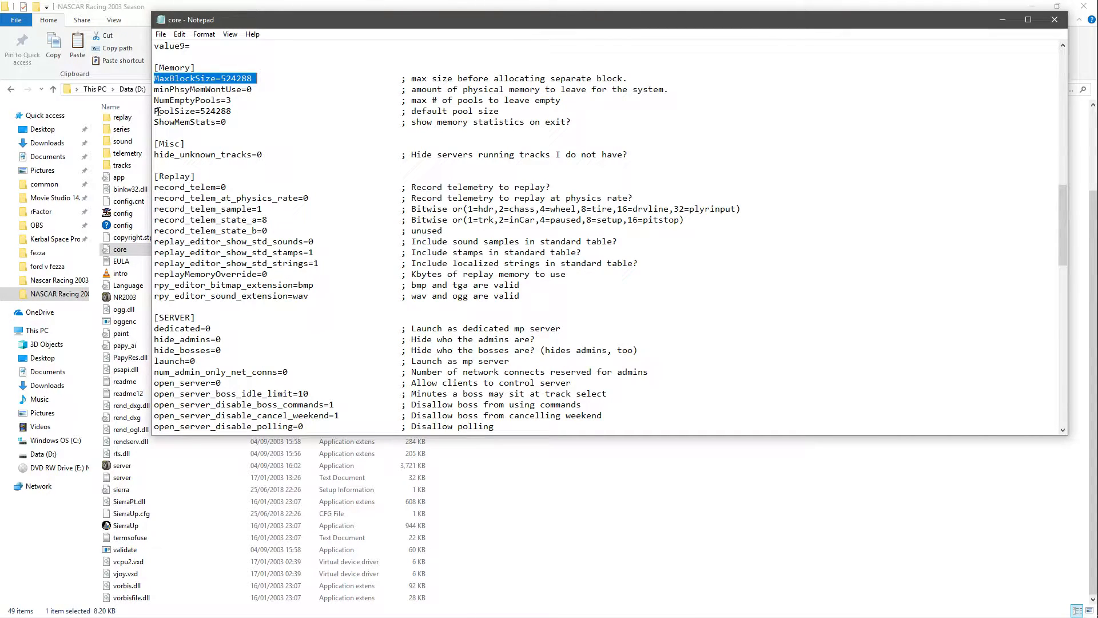
click(158, 111)
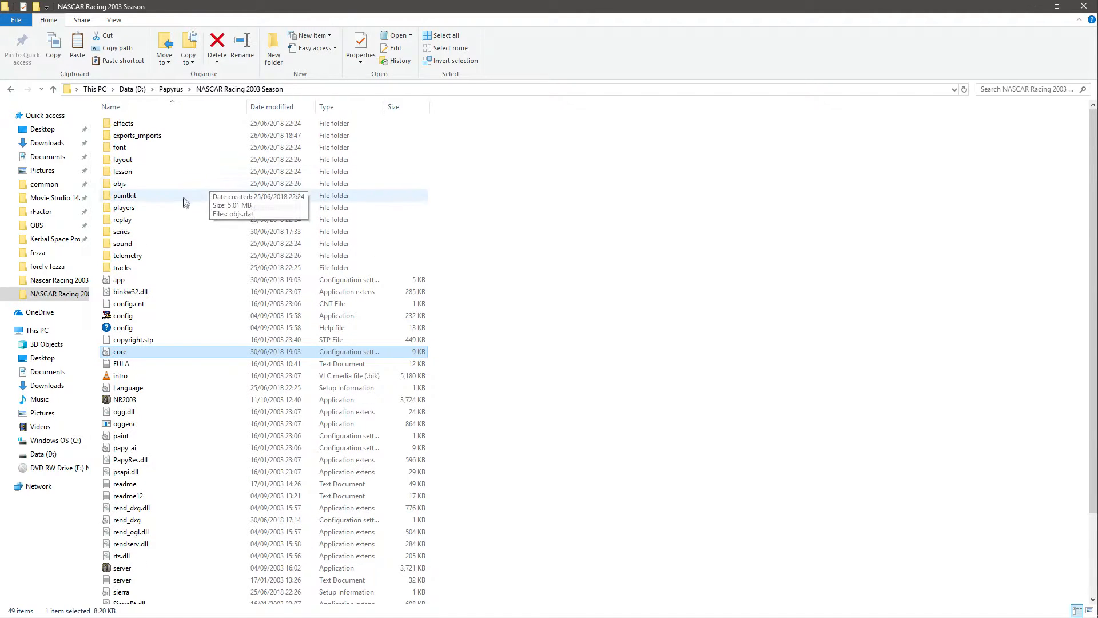
double_click(123, 207)
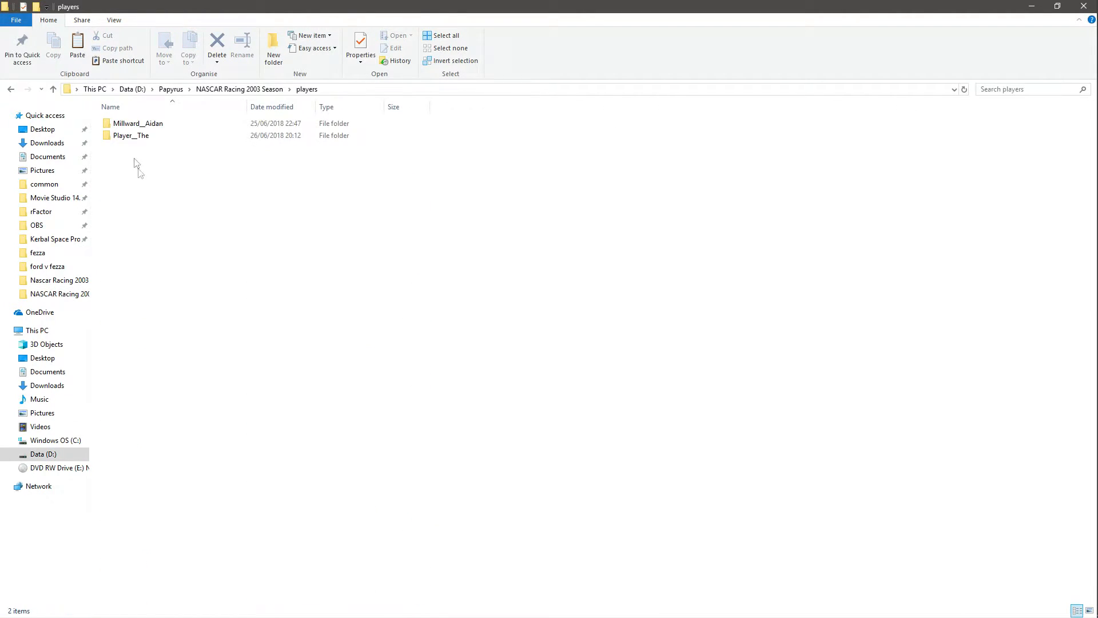
double_click(138, 123)
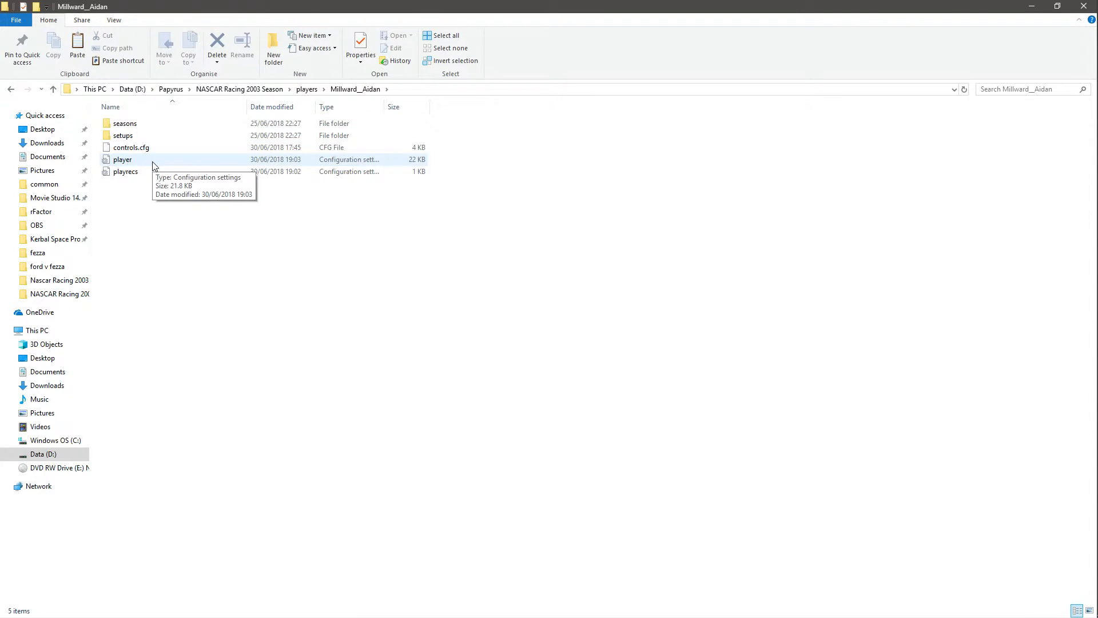
click(123, 159)
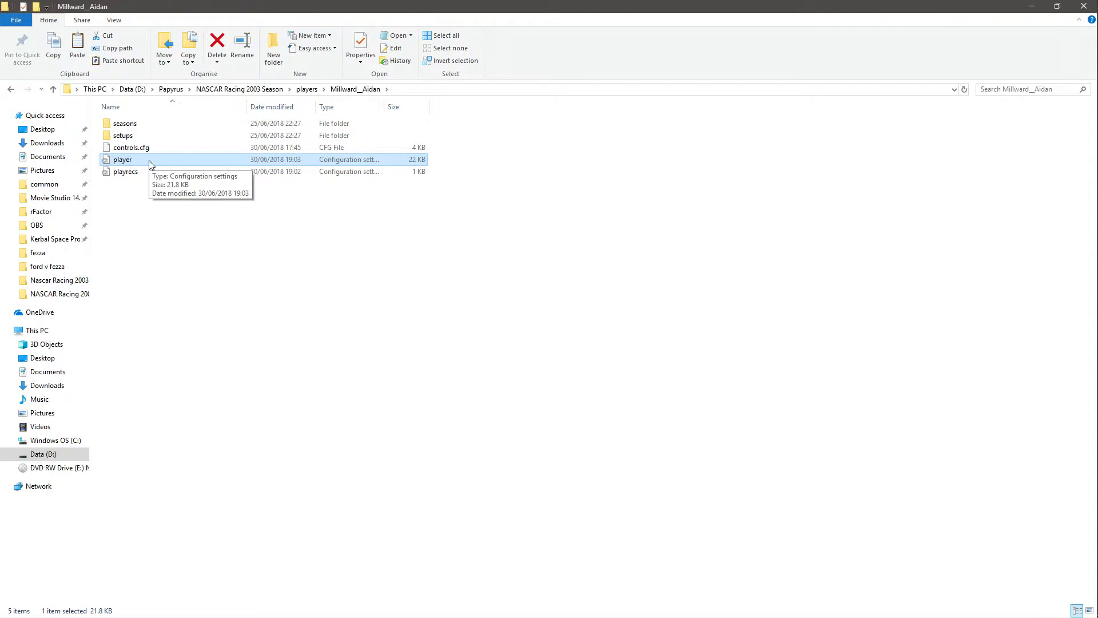
double_click(123, 159)
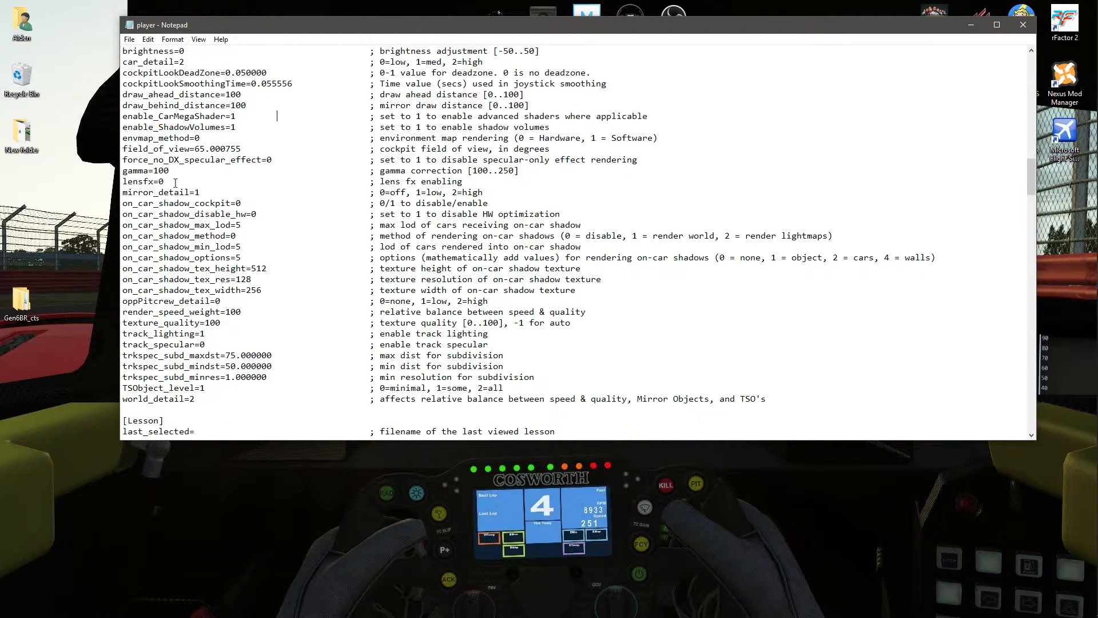
scroll(down, 3)
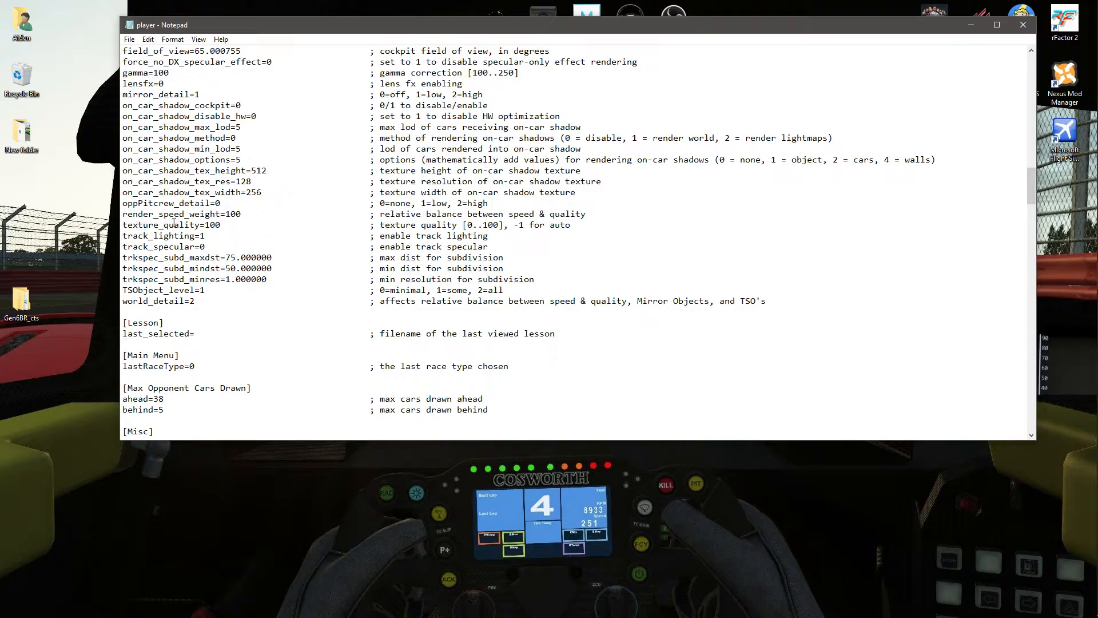
scroll(down, 3)
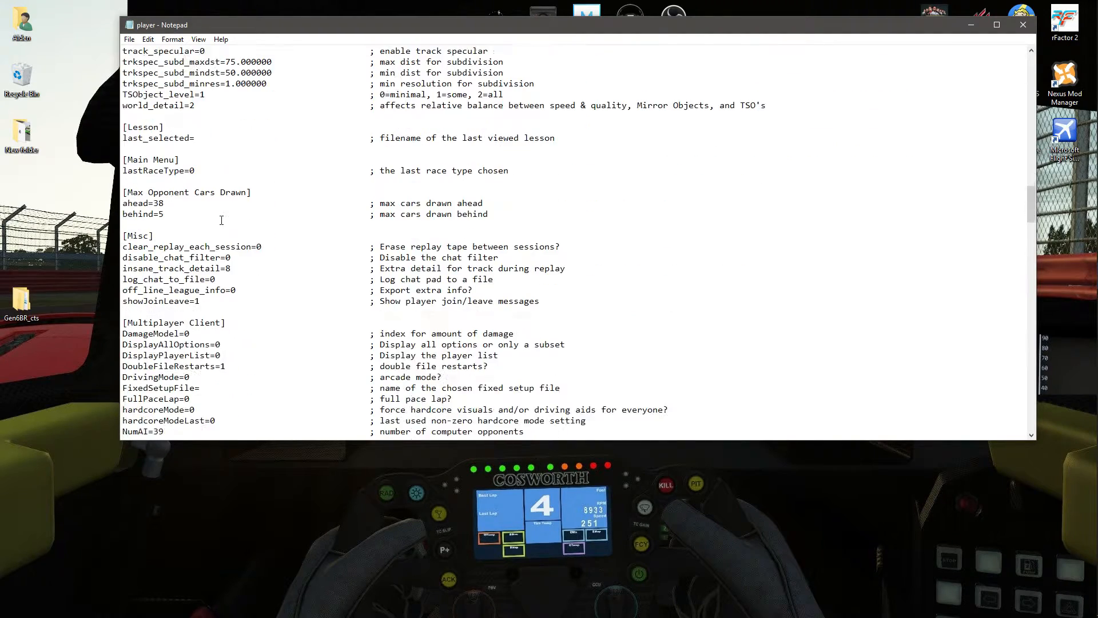
scroll(down, 3)
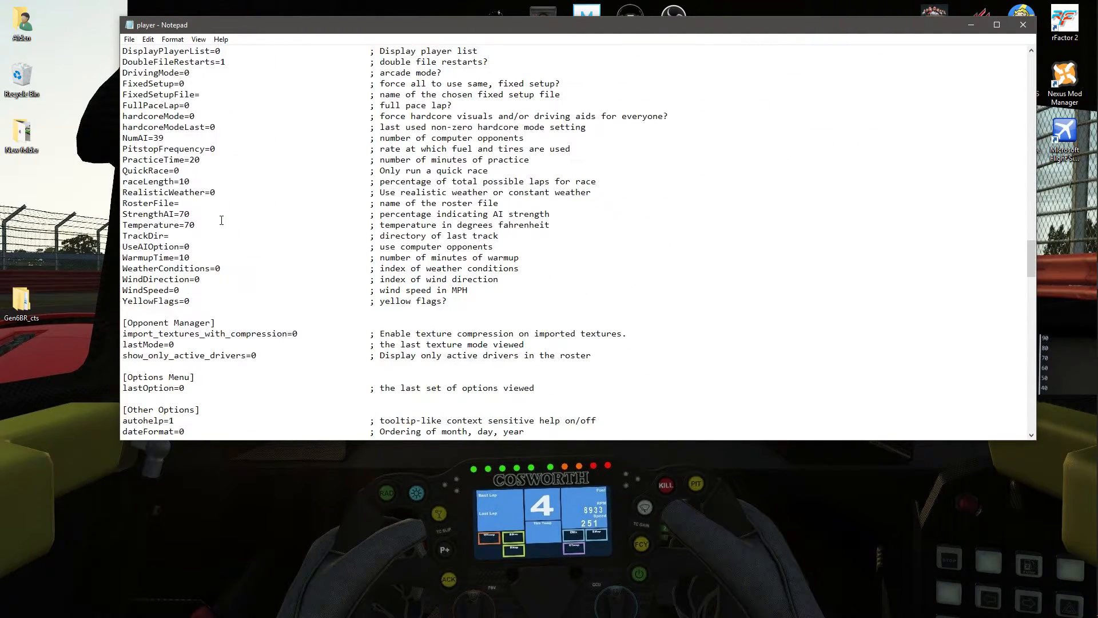
scroll(down, 3)
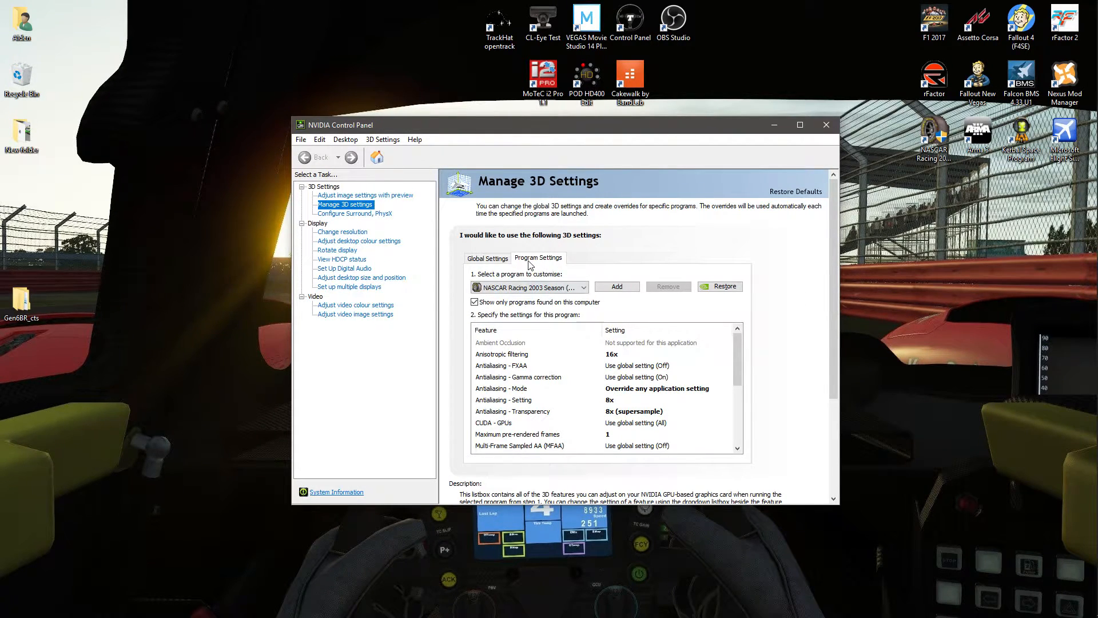
- Select NASCAR Racing 2003 Season (nr2003.exe) under Program Settings, showing its 16x anisotropic and 8x supersample antialiasing
click(587, 287)
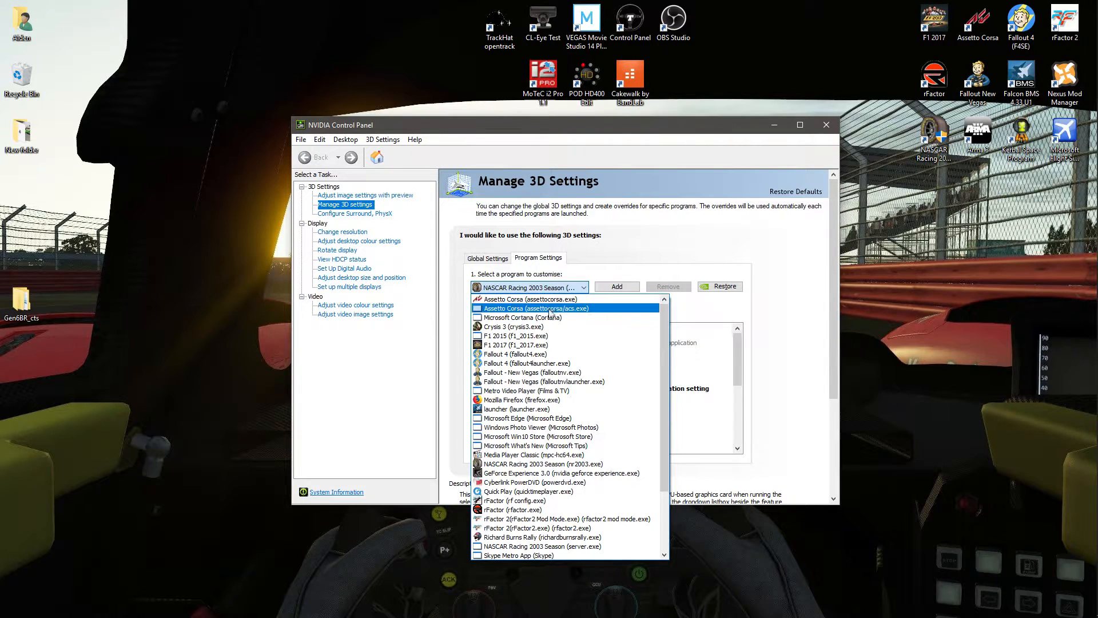
scroll(down, 3)
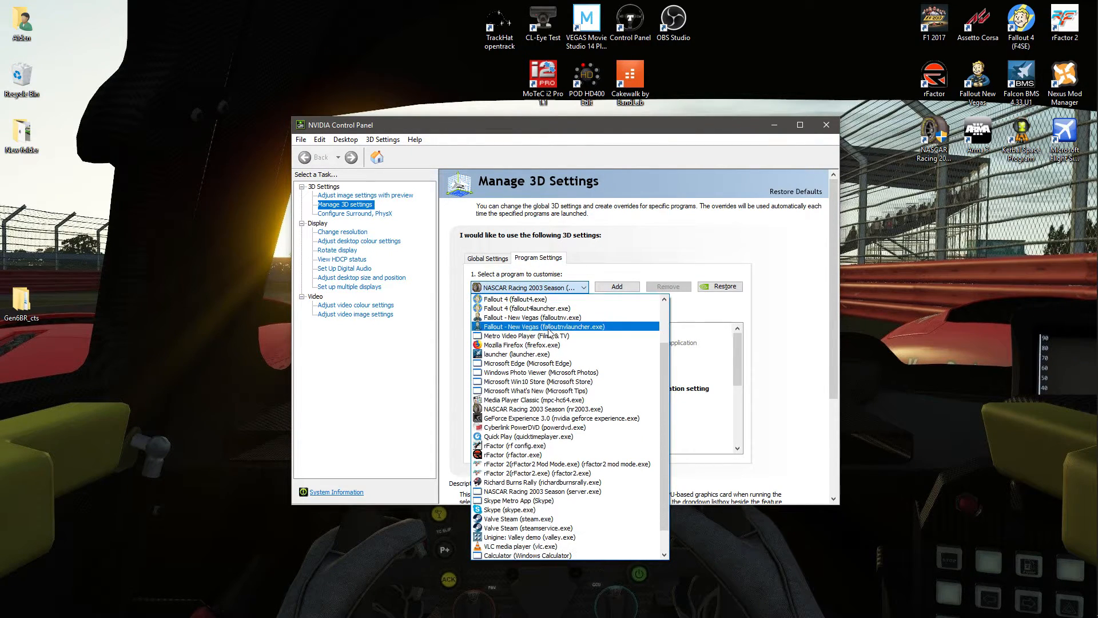
click(542, 408)
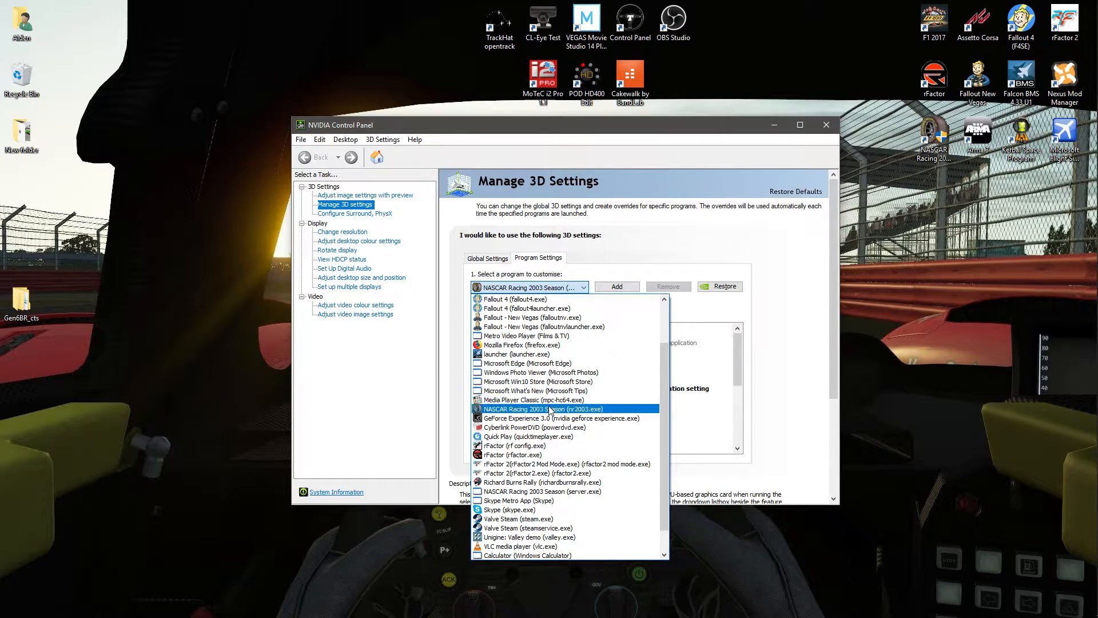
click(551, 408)
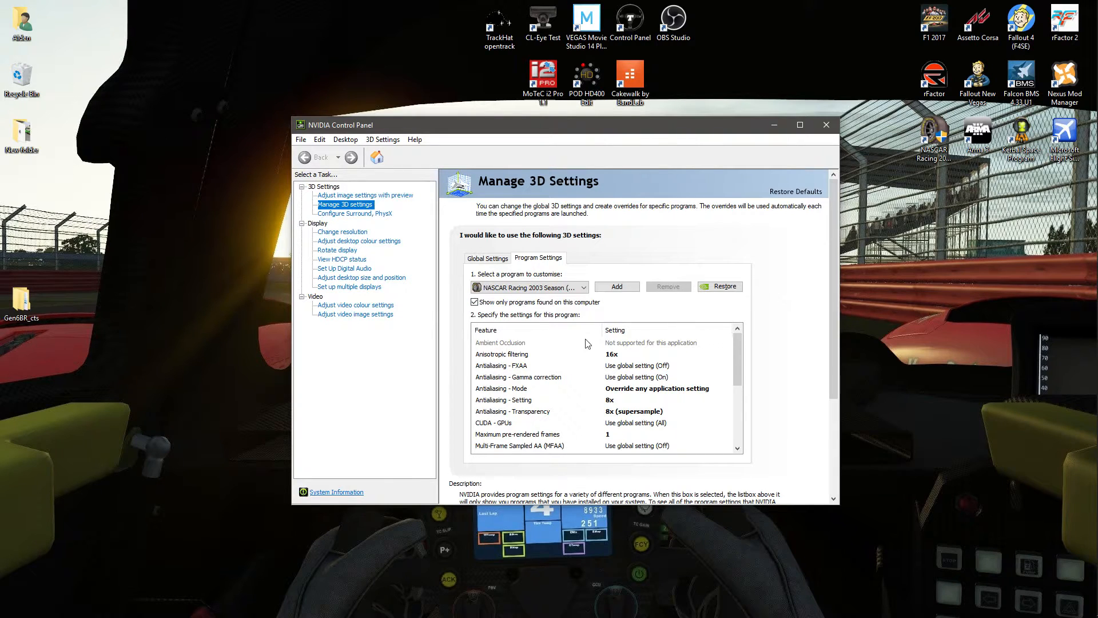
scroll(down, 3)
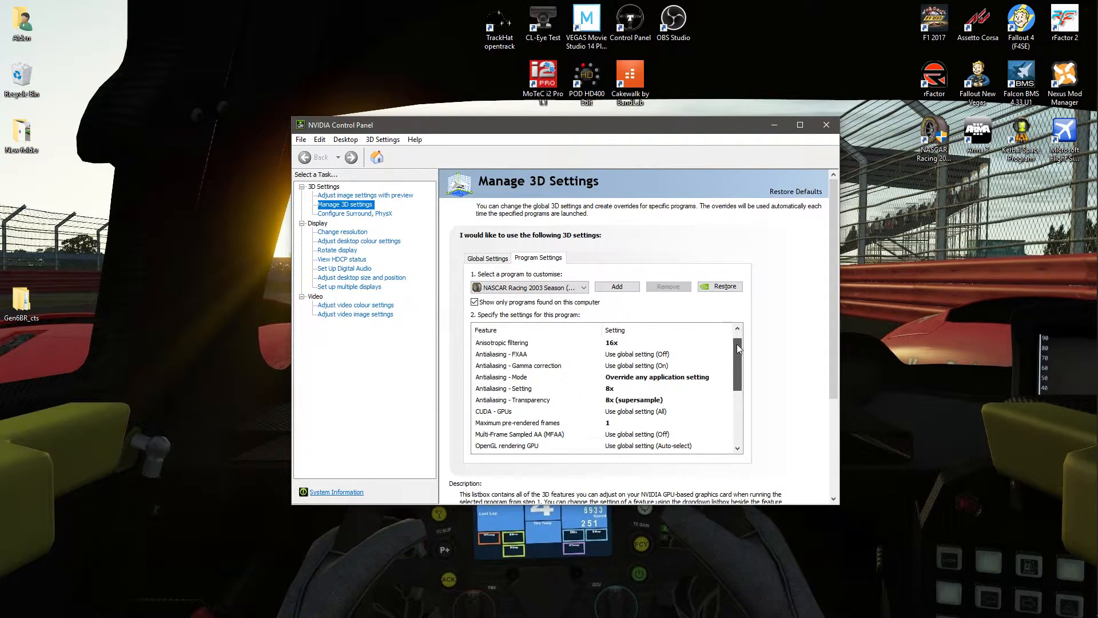
scroll(down, 3)
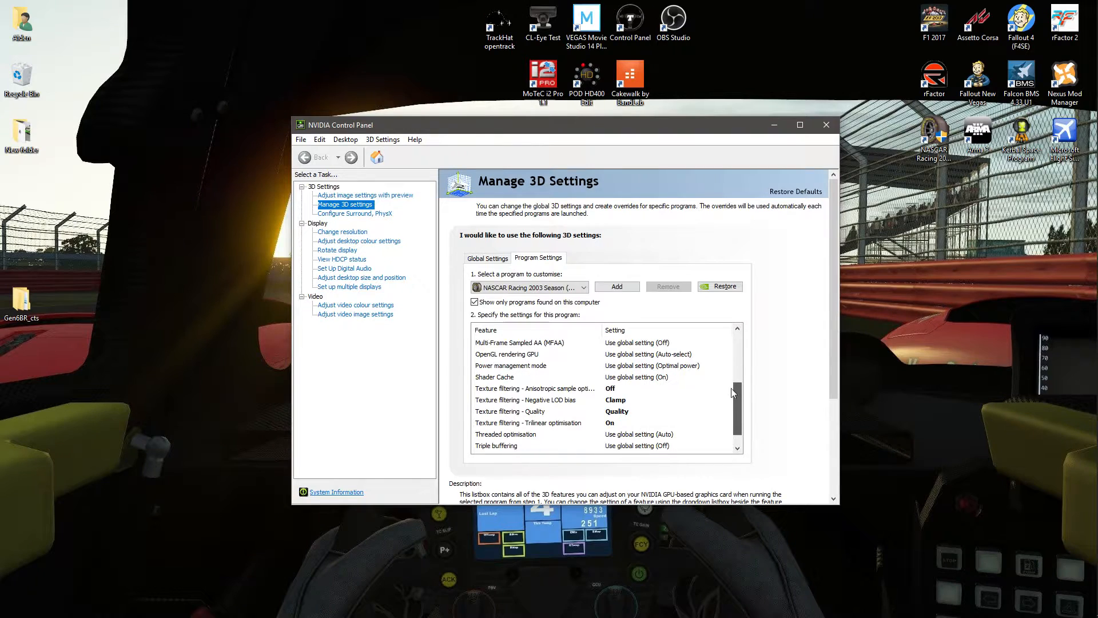
scroll(down, 3)
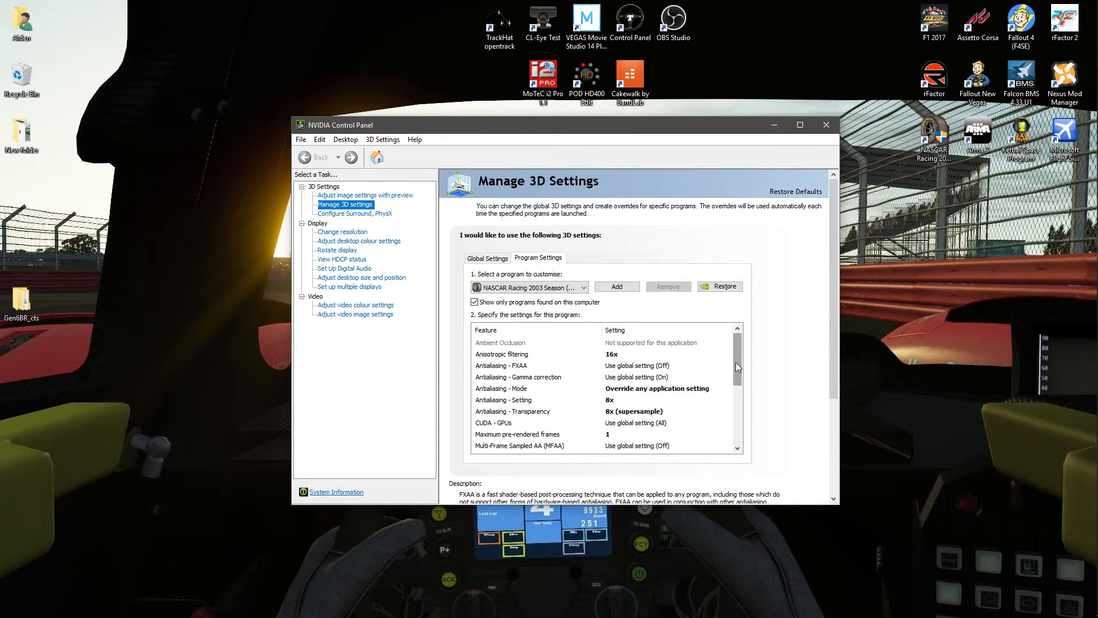
scroll(down, 3)
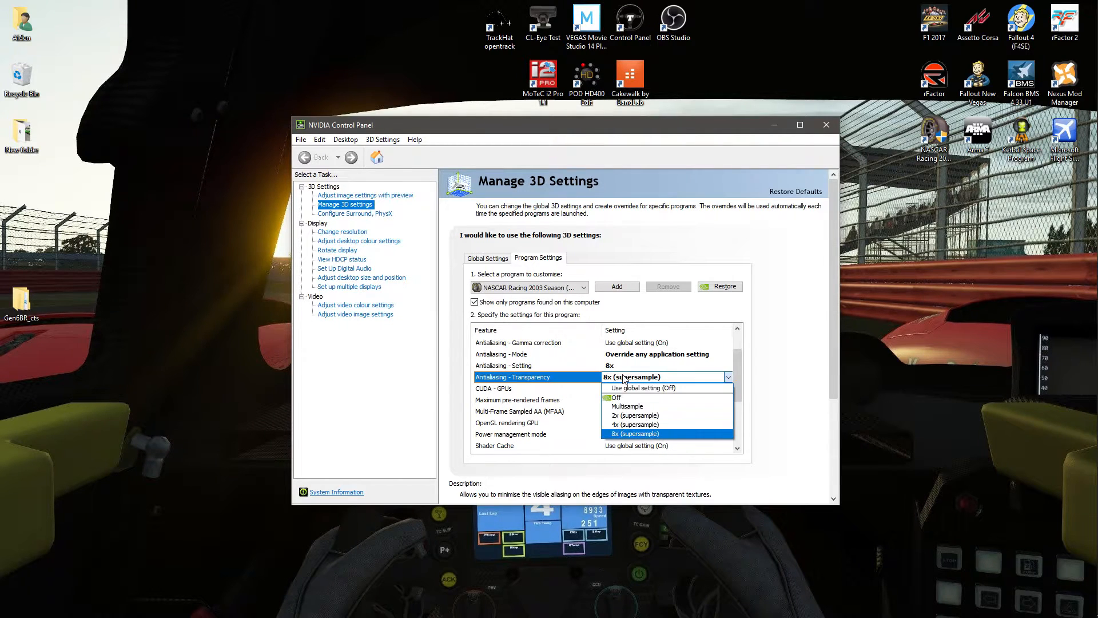
click(632, 434)
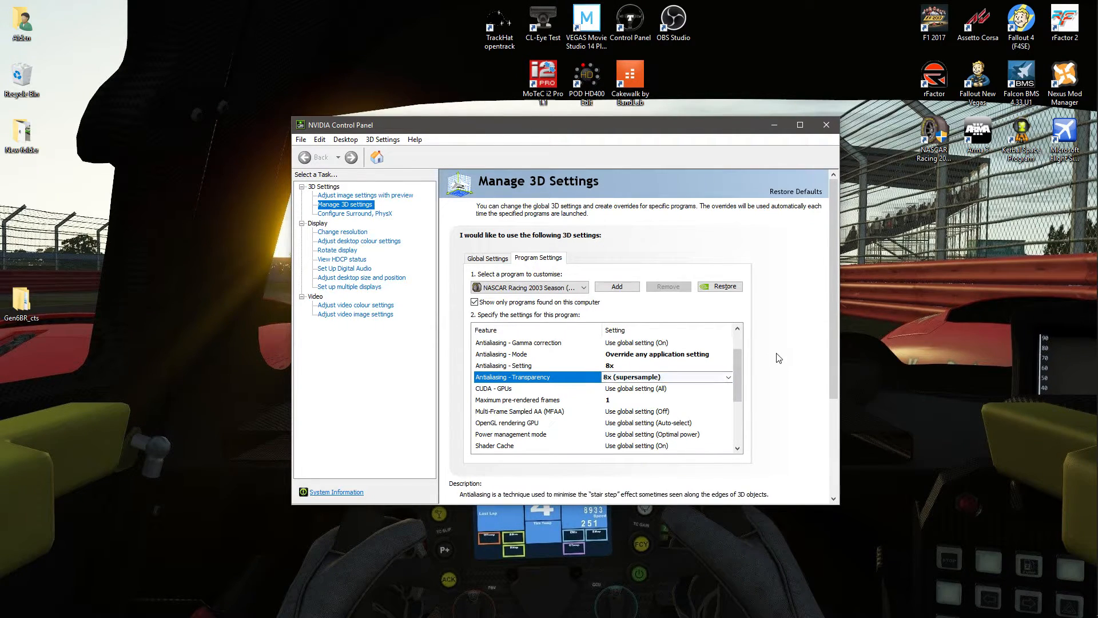
scroll(down, 3)
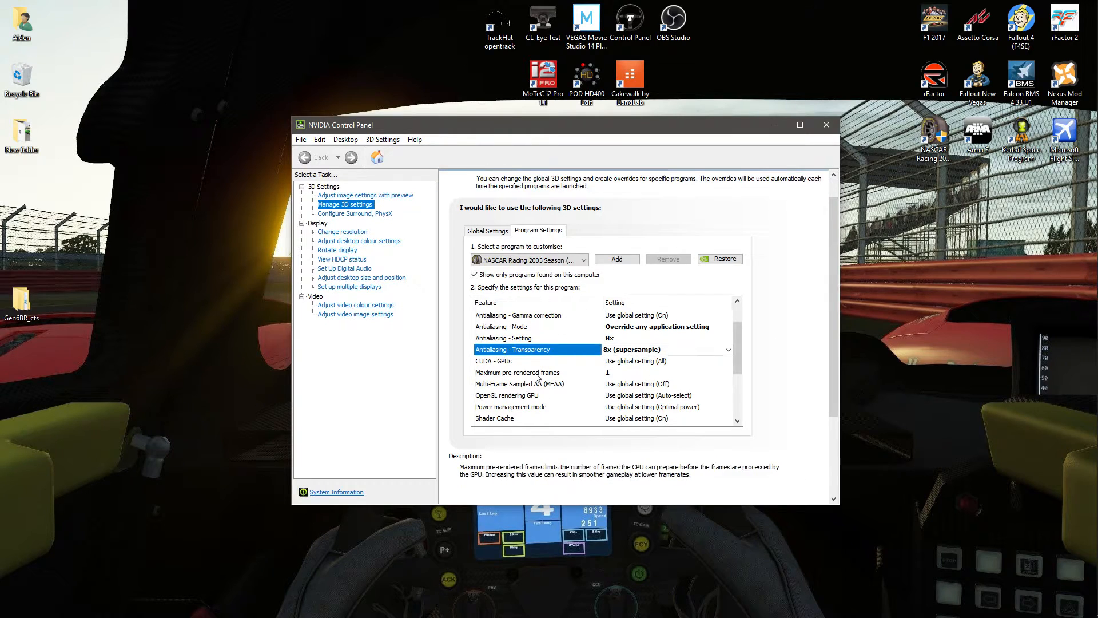
scroll(down, 3)
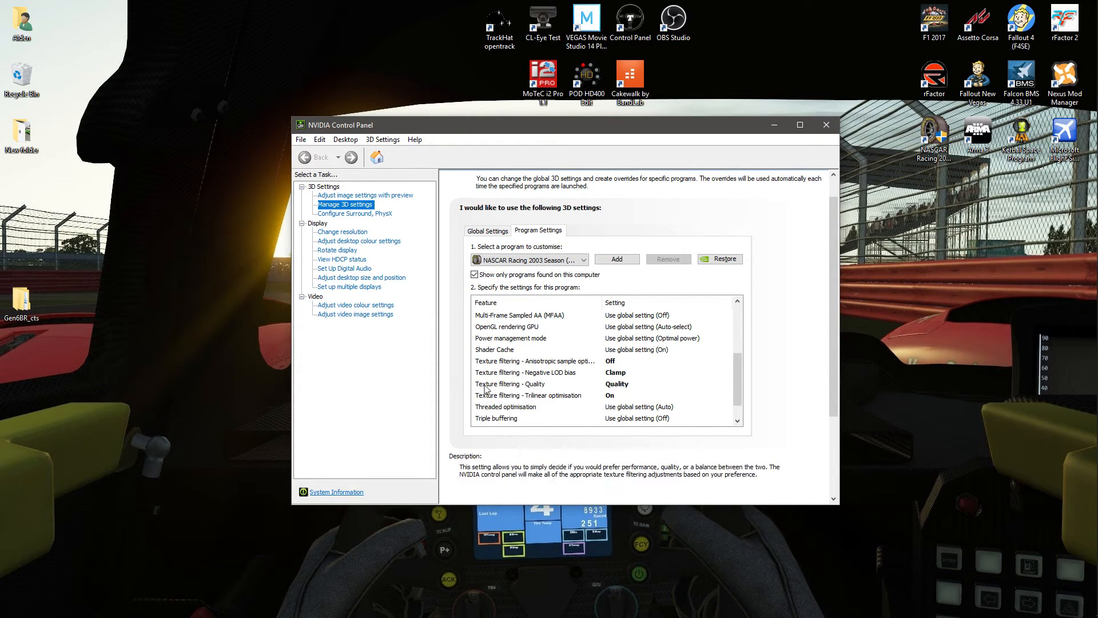
mouse_move(525, 400)
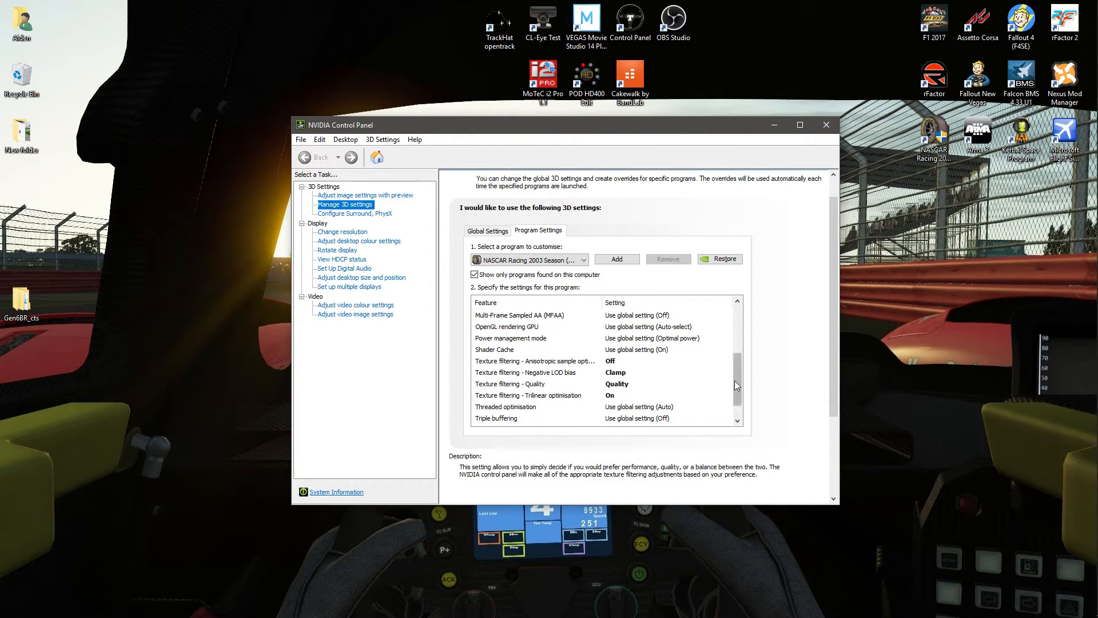
scroll(down, 3)
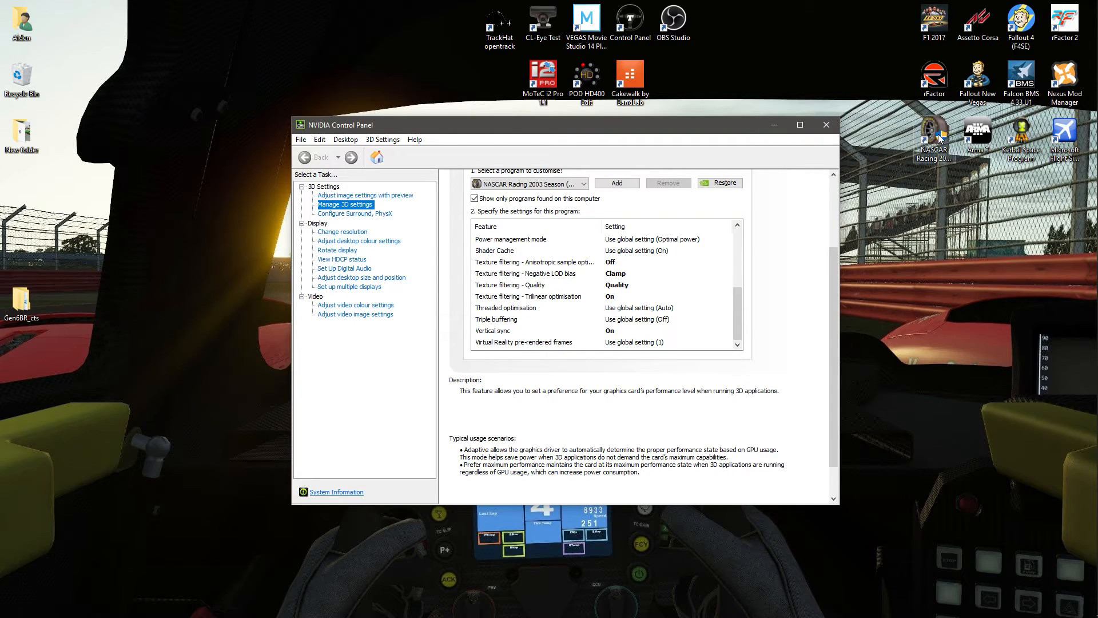
- Set the NASCAR Racing 2003 Season shortcut to Windows XP (Service Pack 3) compatibility via its Properties
right_click(933, 140)
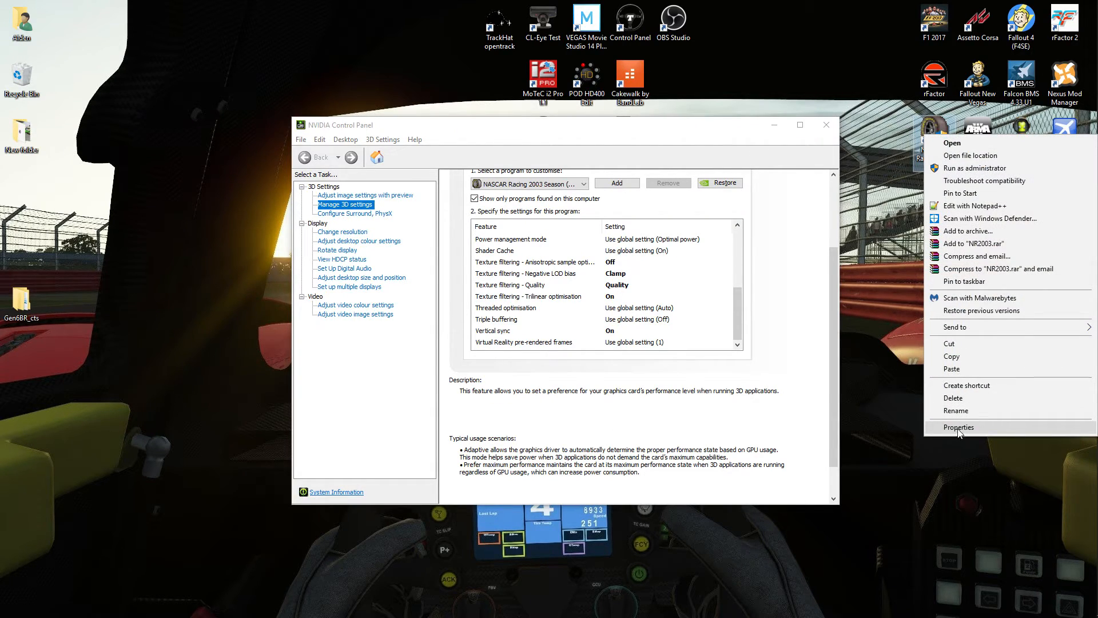
mouse_move(984, 181)
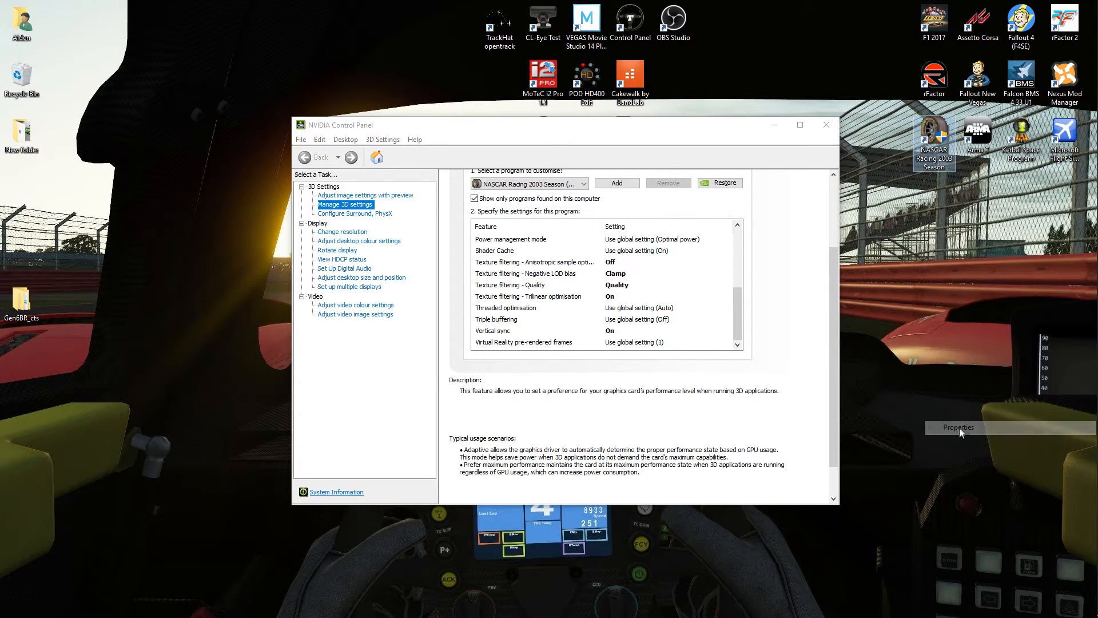
click(956, 427)
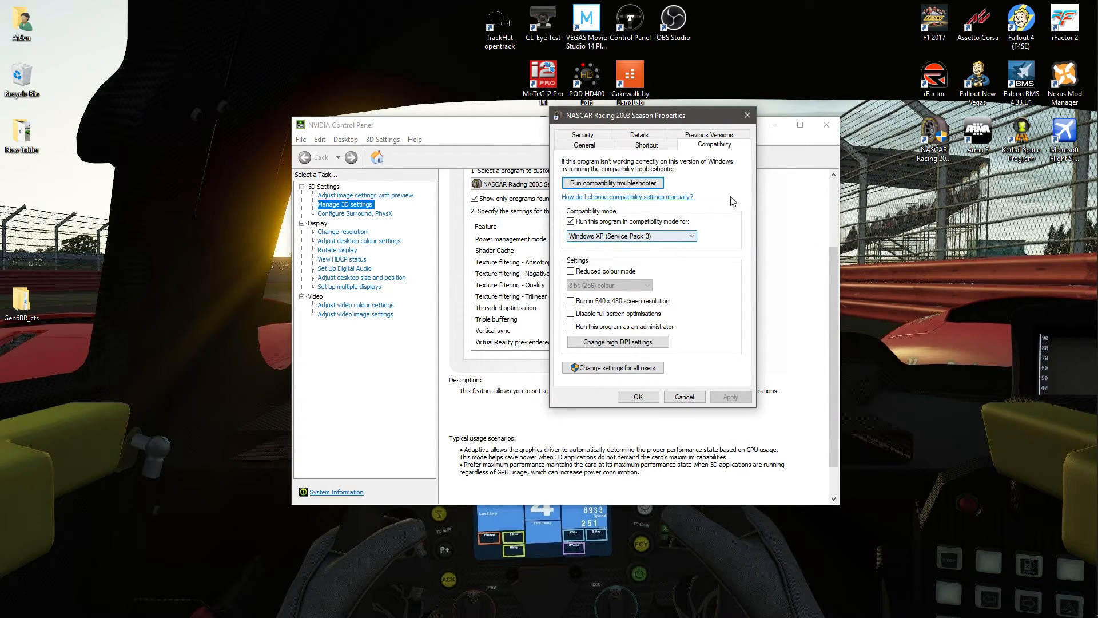
click(747, 114)
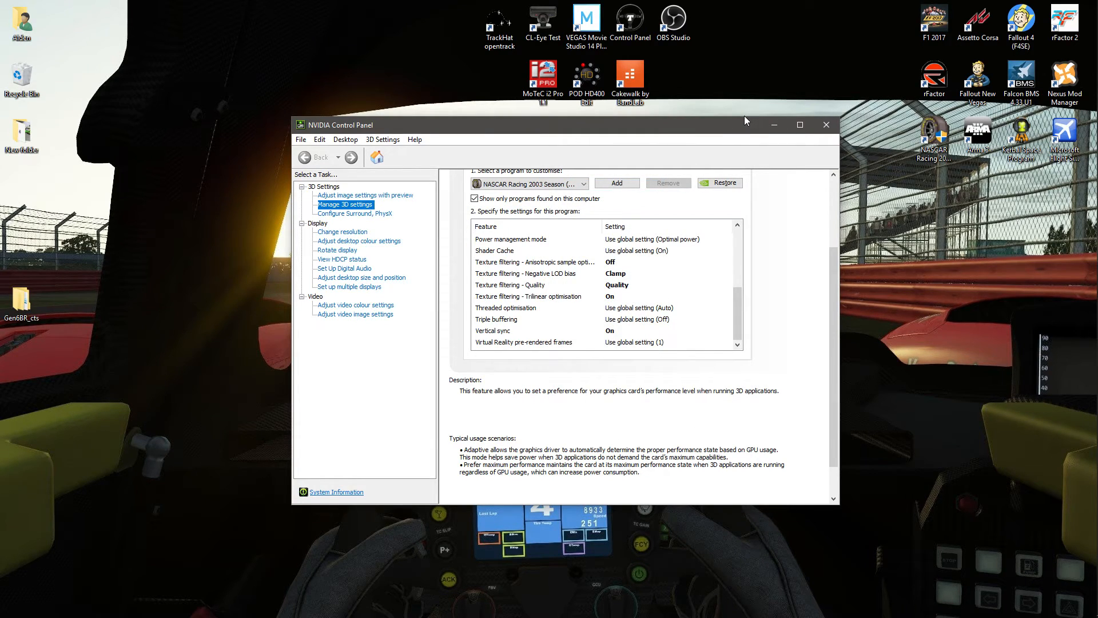
mouse_move(743, 115)
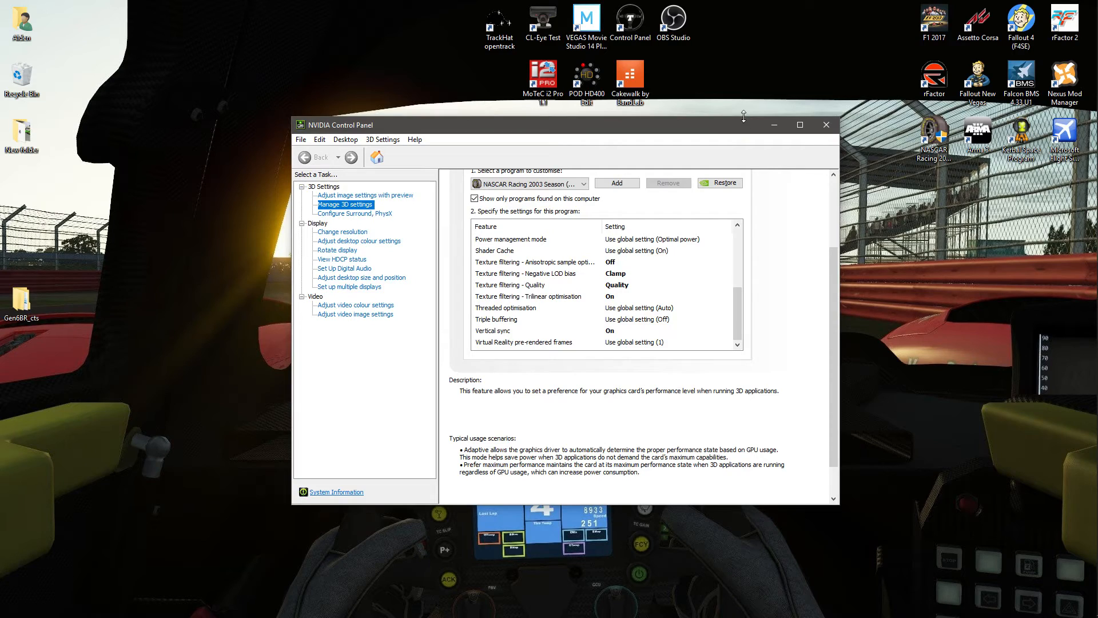